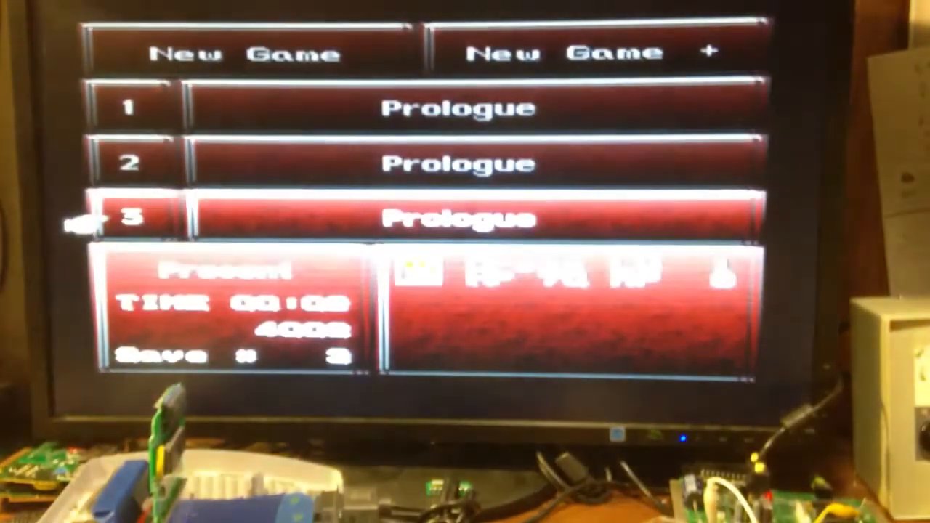
# Move the cursor from save slot 3 to slot 1, then down to slot 2 to preview their Prologue details.
pyautogui.press('Up')
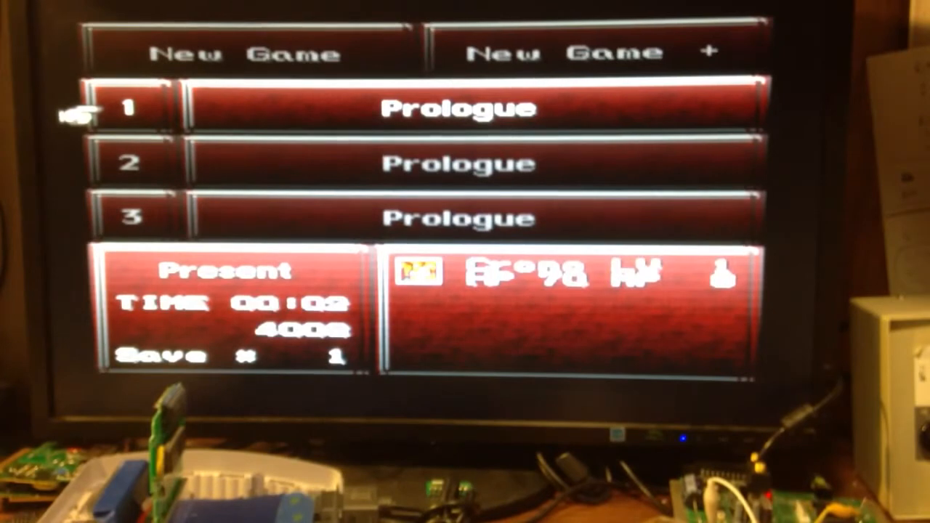
pyautogui.press('down')
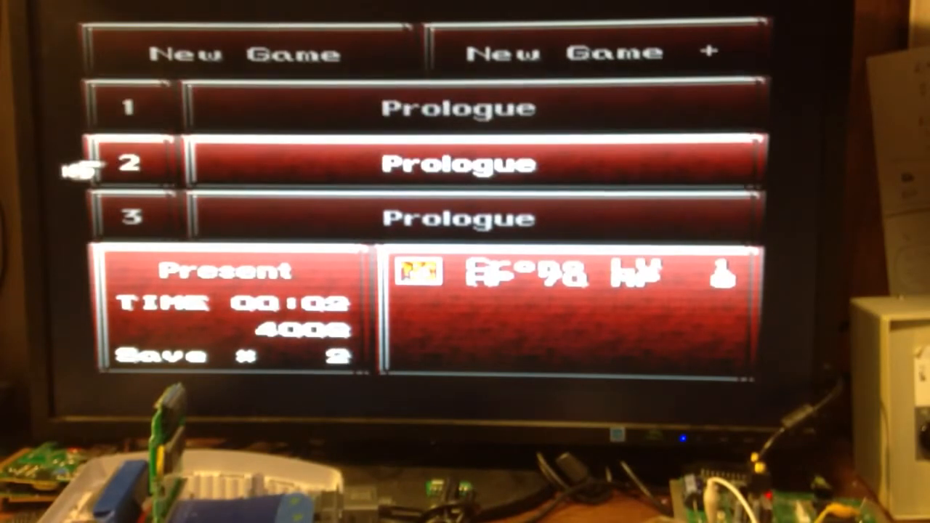